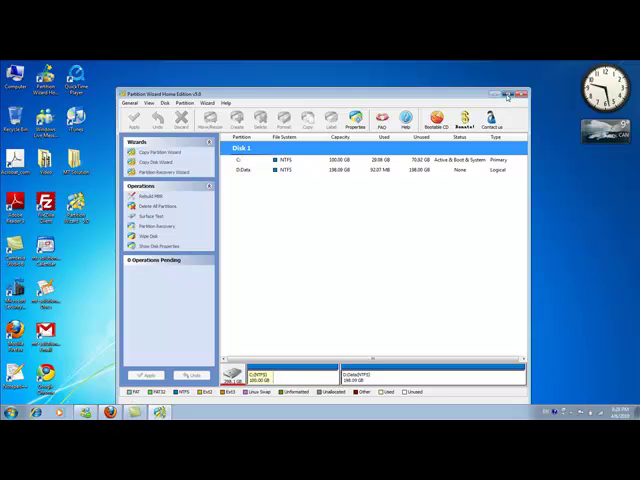
Maximize the Partition Wizard window and select the 100 GB C: partition
click(513, 94)
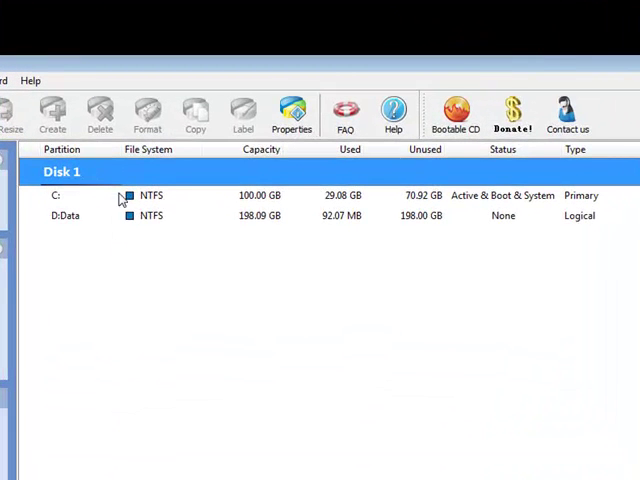
click(65, 215)
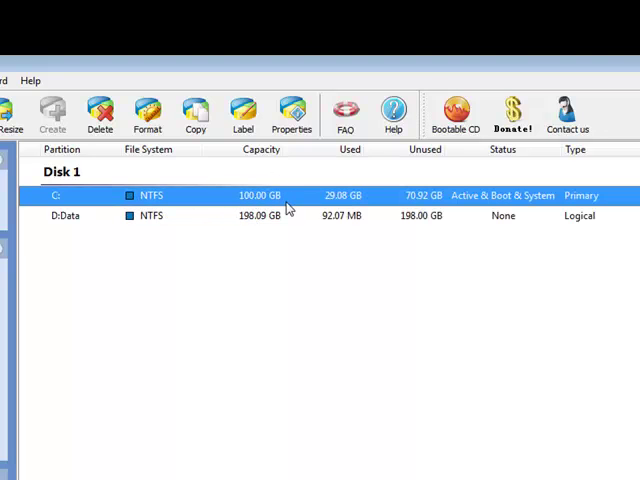
mouse_move(528, 208)
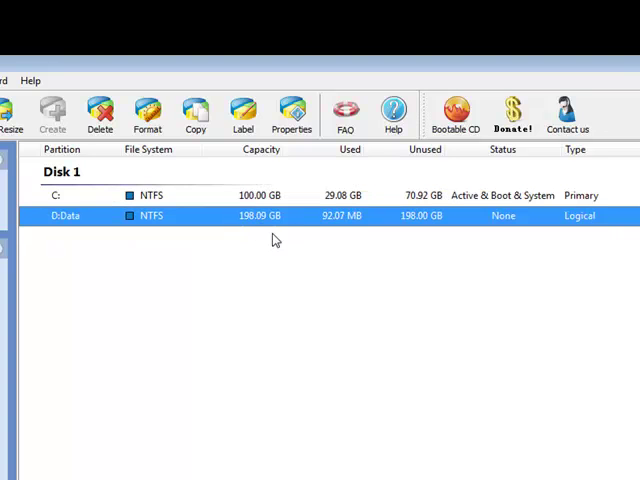
mouse_move(262, 242)
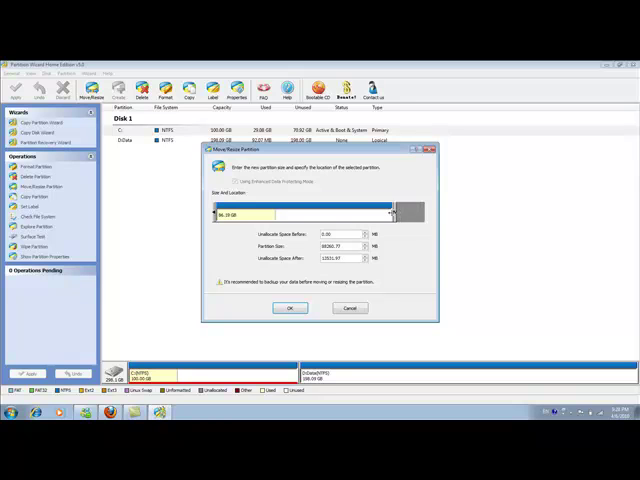
drag(390, 214, 420, 214)
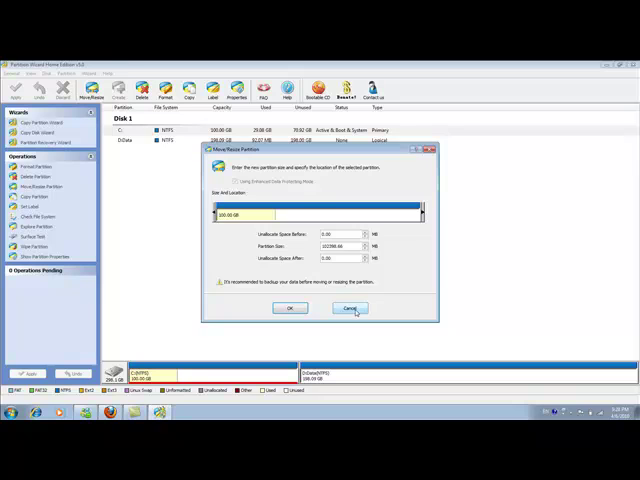
click(349, 308)
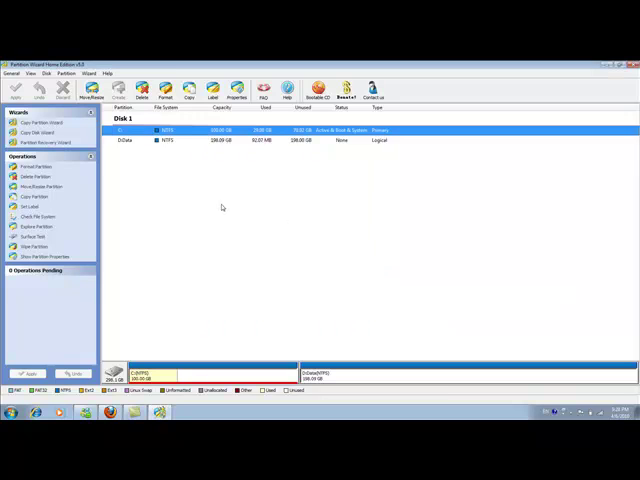
mouse_move(172, 144)
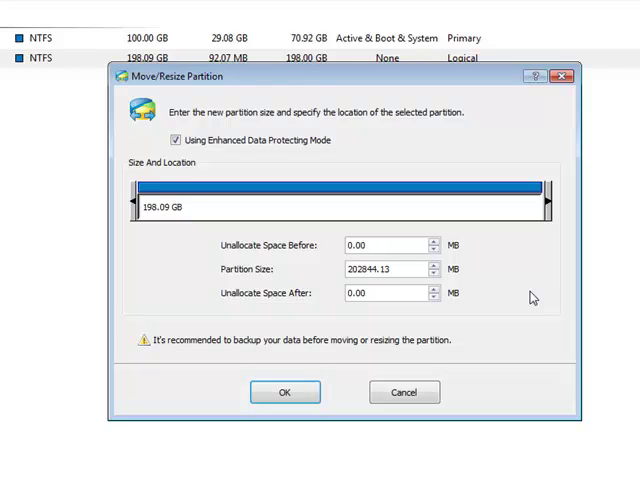
mouse_move(529, 259)
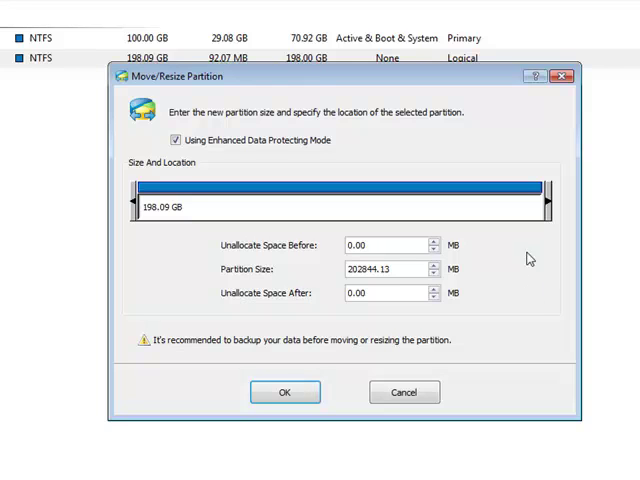
Drag D:Data's resize handles until the partition size reads about 148.86 GB
drag(548, 203, 538, 203)
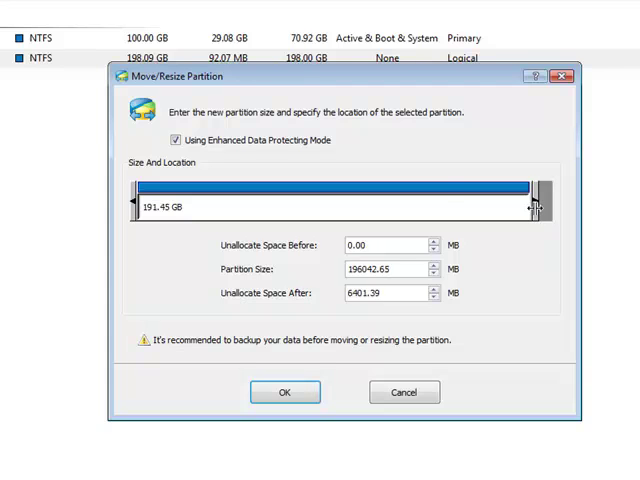
drag(540, 205, 460, 205)
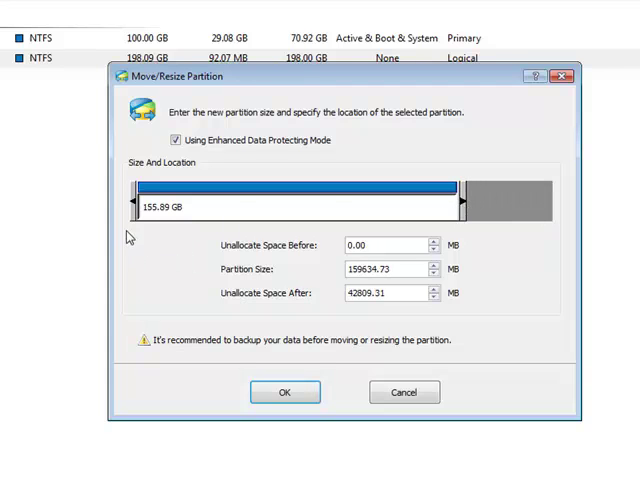
drag(135, 202, 207, 202)
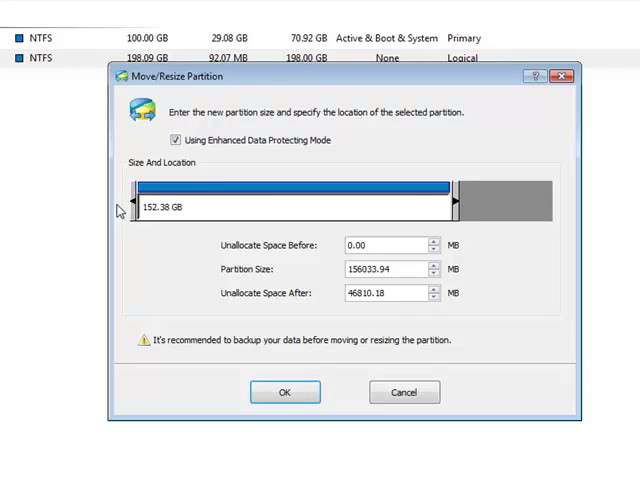
mouse_move(456, 207)
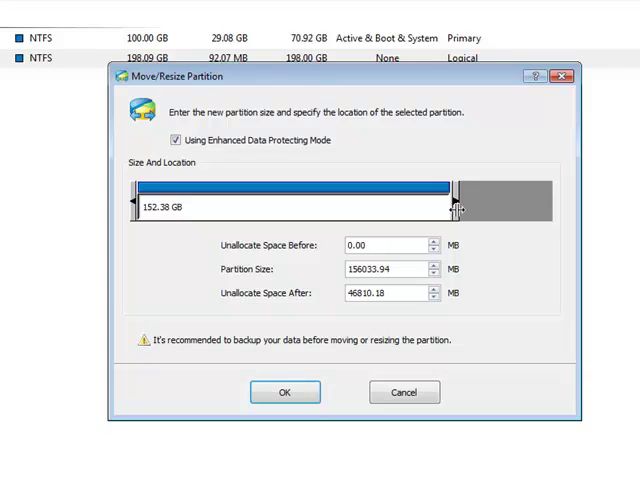
drag(453, 207, 450, 207)
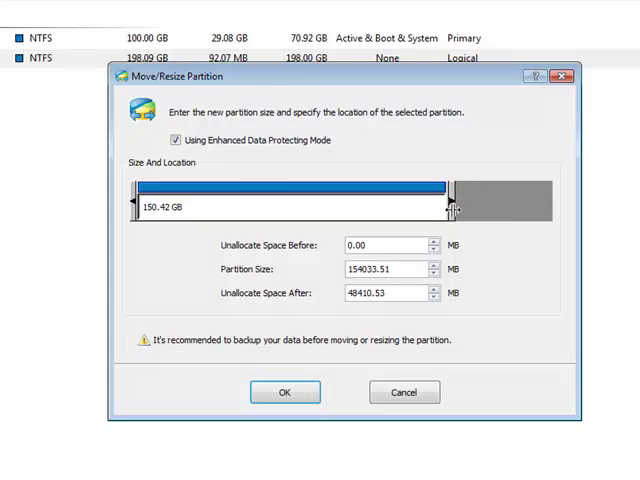
drag(452, 205, 447, 205)
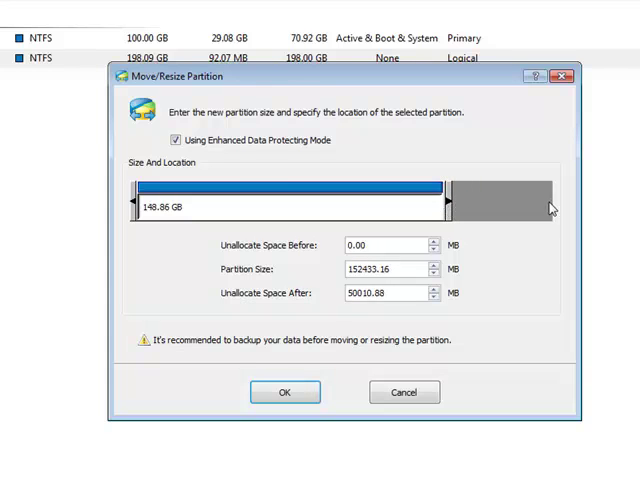
mouse_move(333, 301)
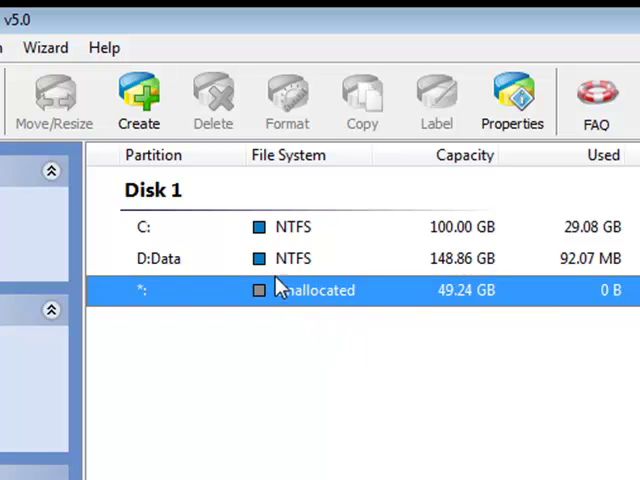
mouse_move(285, 237)
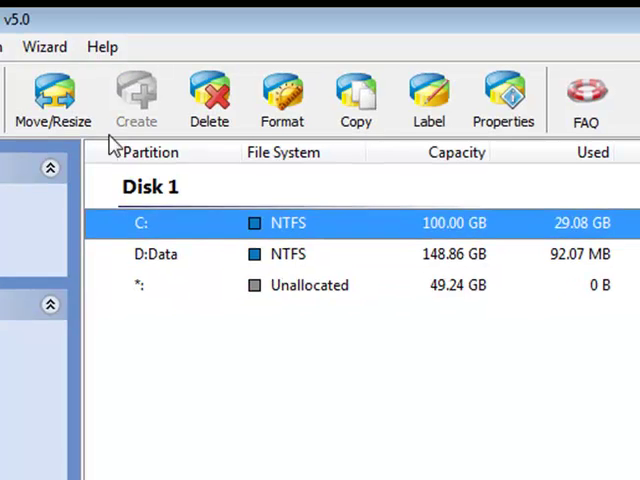
click(54, 98)
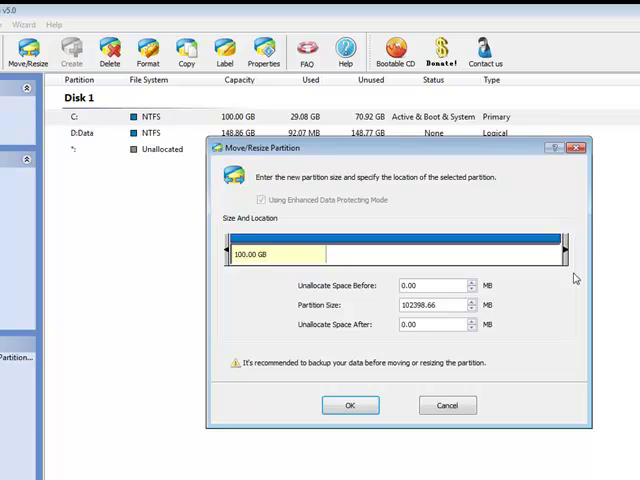
mouse_move(447, 405)
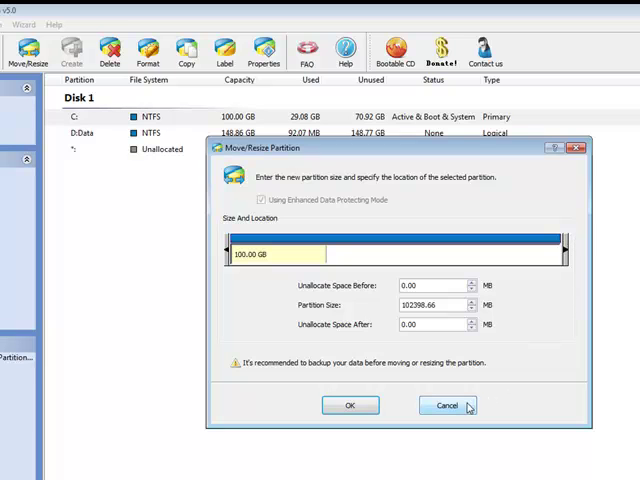
click(447, 405)
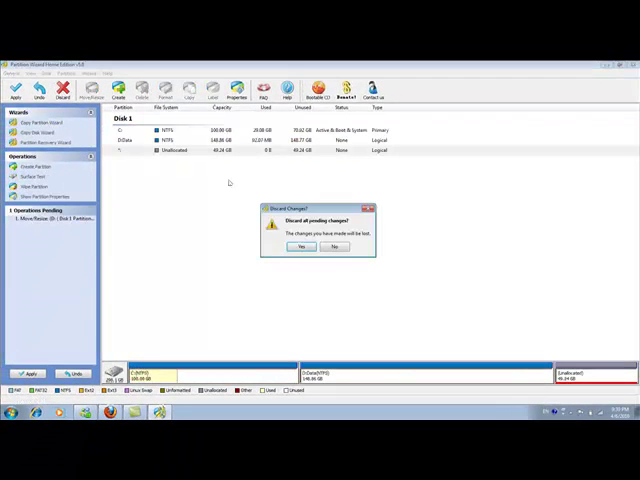
Discard pending changes, then shrink D:Data from the left, leaving 49.23 GB unallocated
click(302, 247)
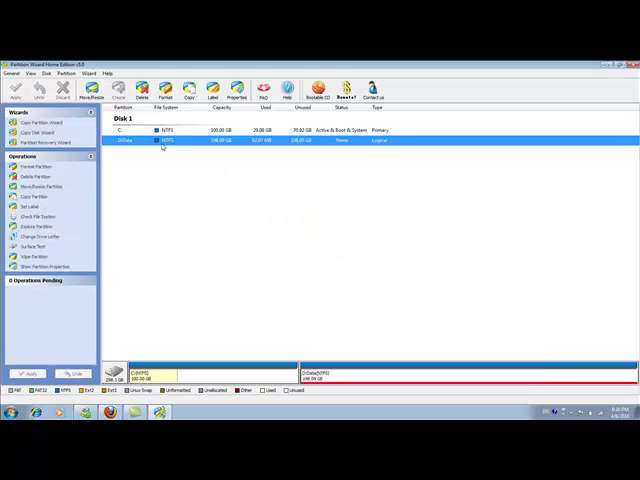
click(92, 88)
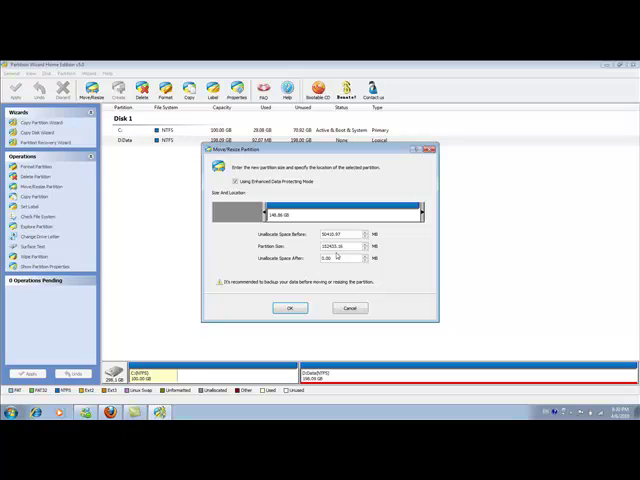
click(290, 308)
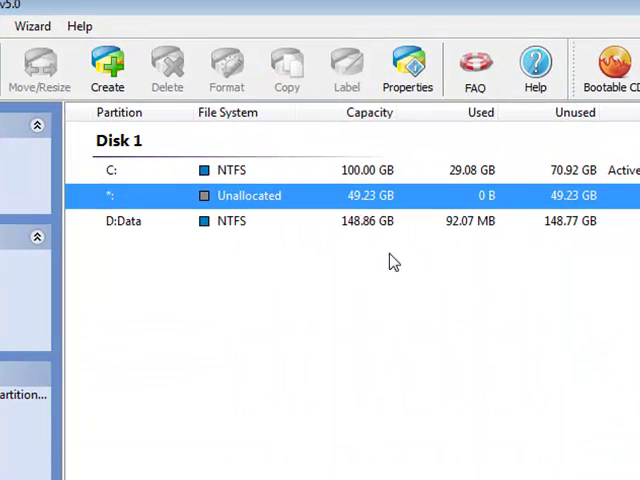
mouse_move(258, 209)
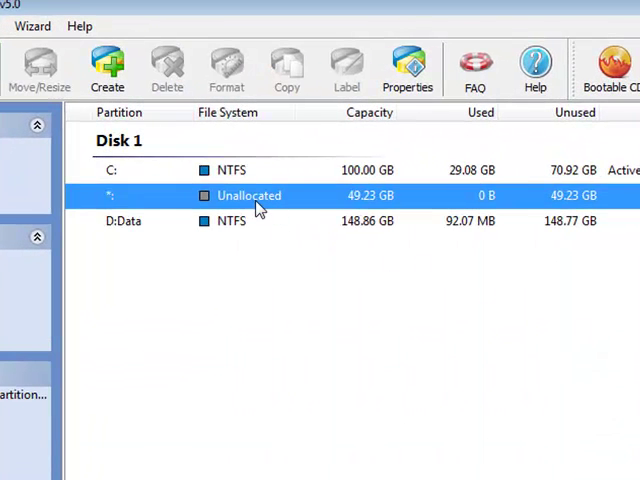
mouse_move(248, 178)
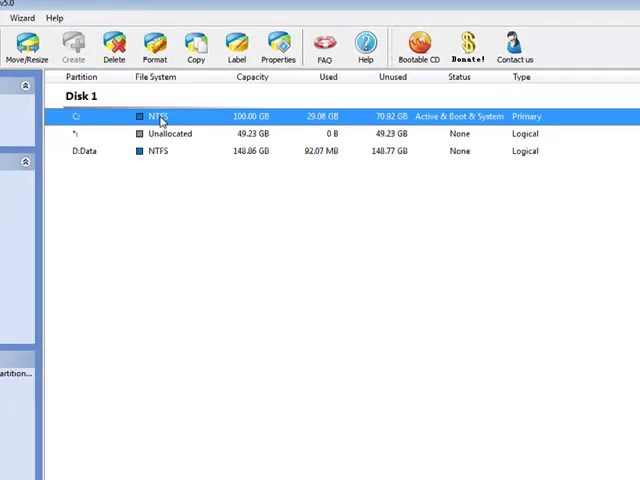
Extend C: across the unallocated space to 149.23 GB via Move/Resize
click(28, 47)
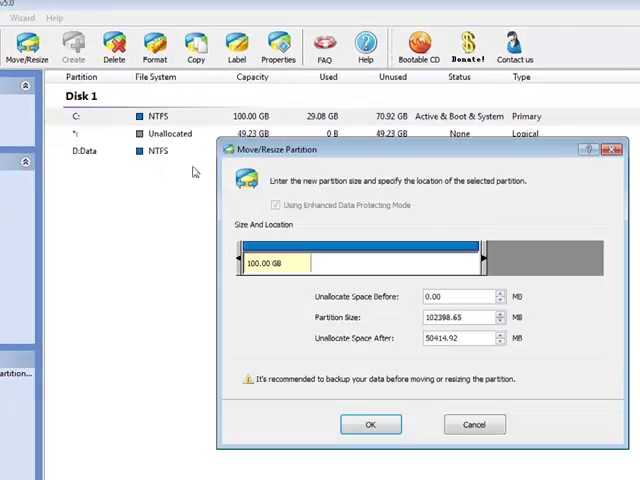
mouse_move(607, 253)
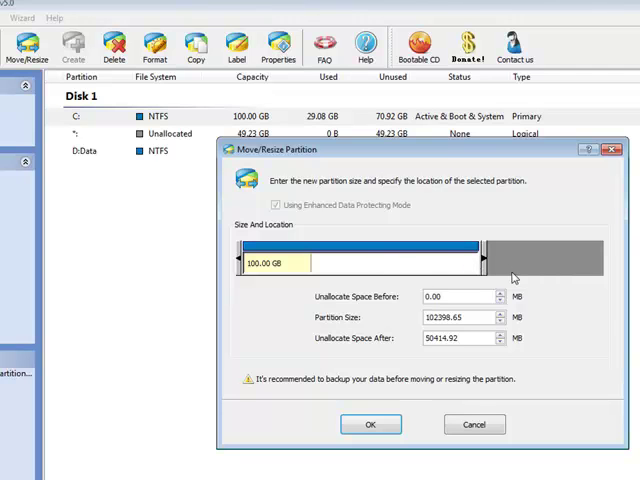
mouse_move(481, 259)
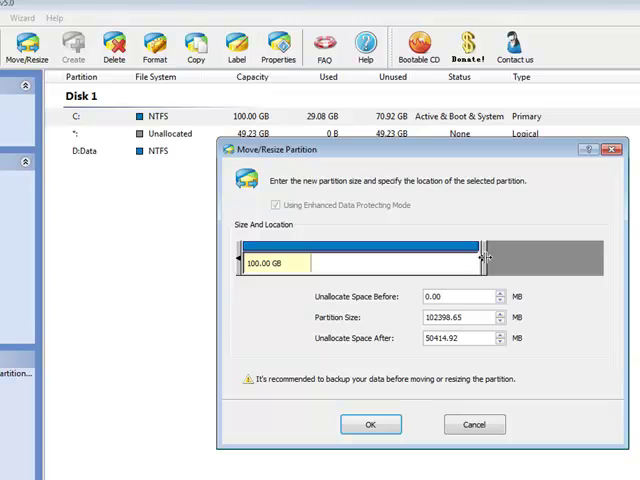
drag(478, 256, 600, 256)
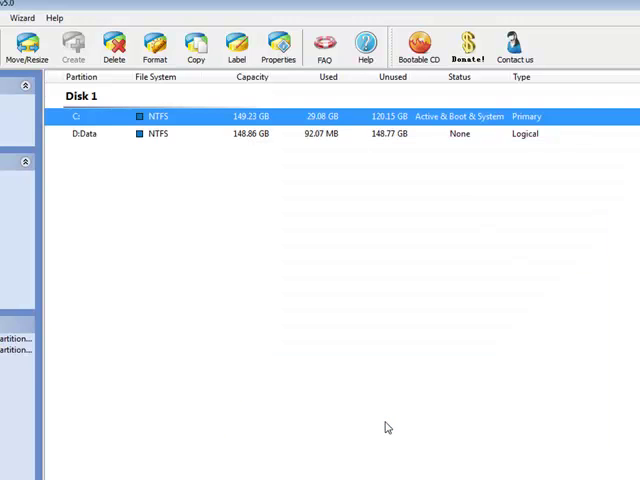
mouse_move(200, 124)
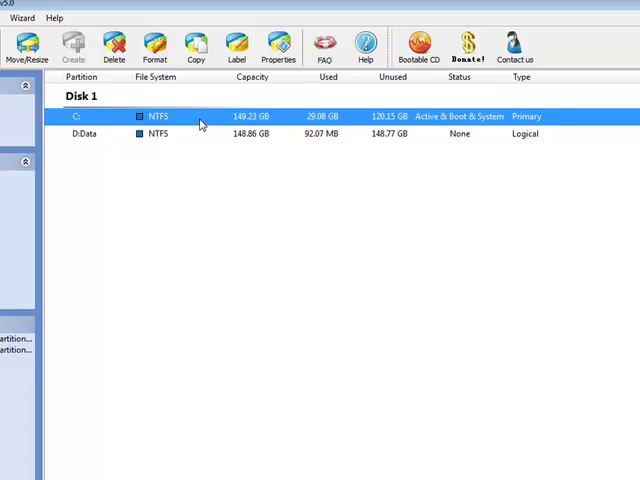
mouse_move(265, 108)
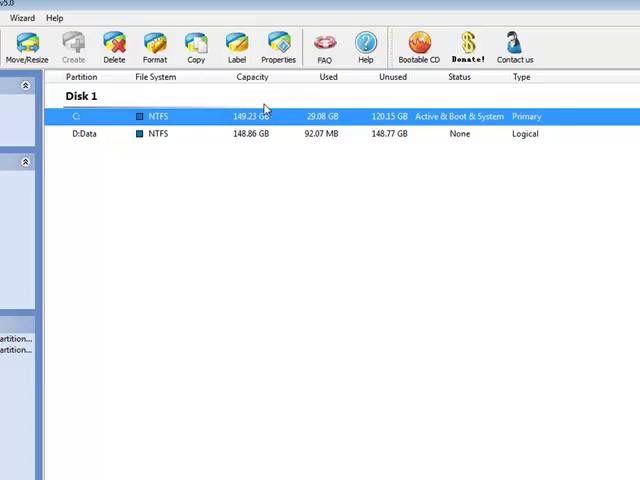
mouse_move(268, 128)
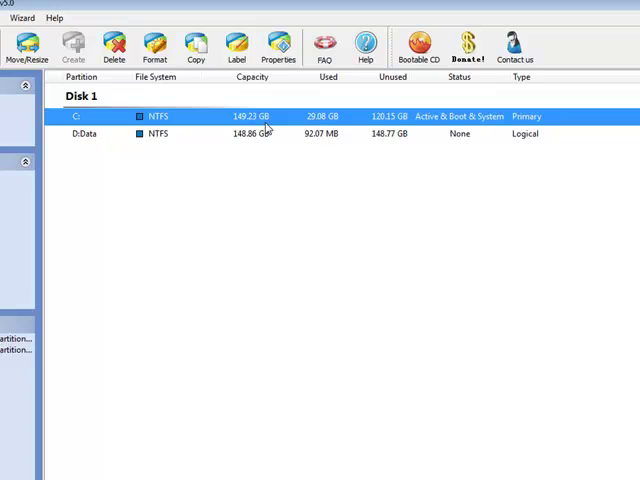
mouse_move(265, 138)
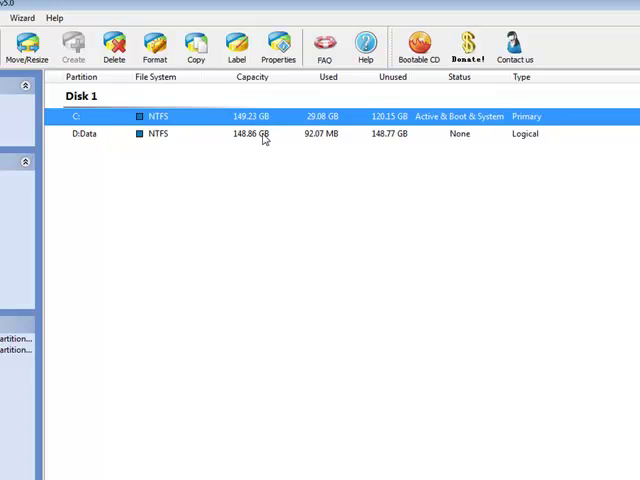
click(285, 134)
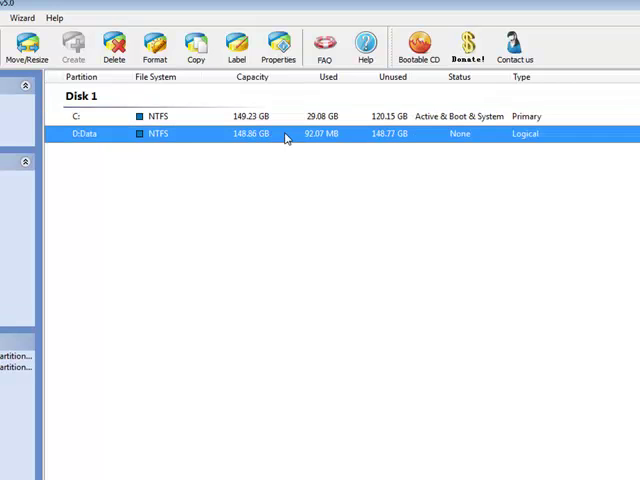